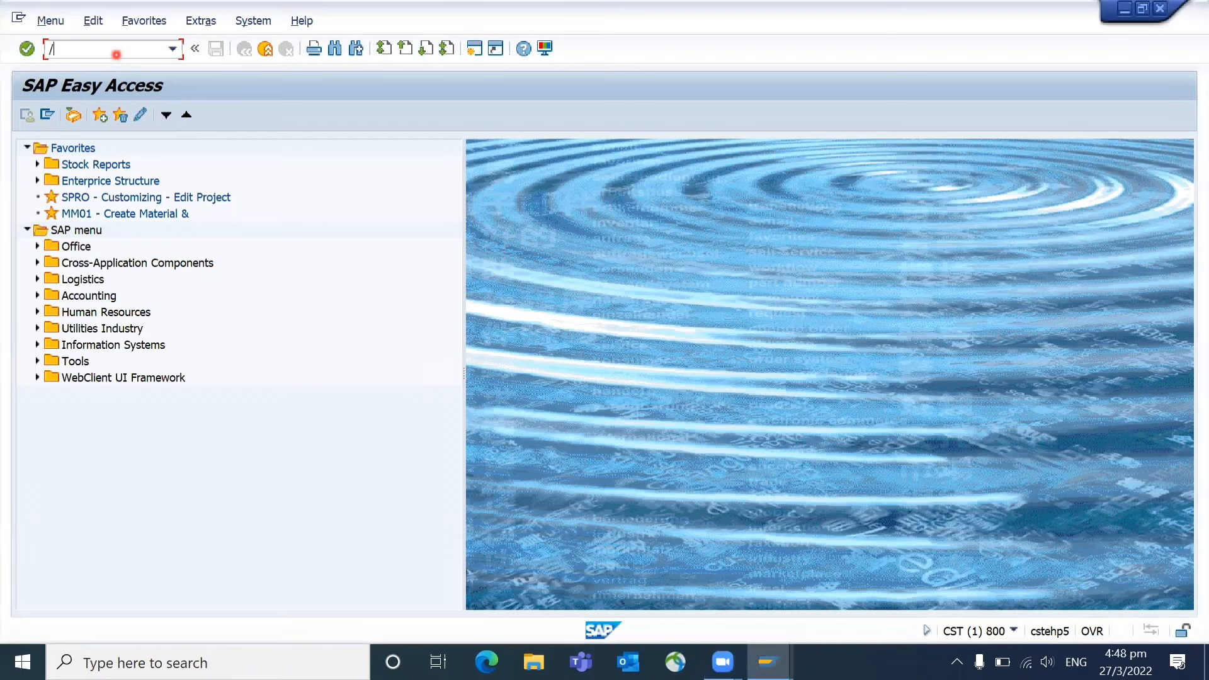
- Start MM01 from Favorites and scroll the Material Type list, which shows descriptions only
double_click(126, 213)
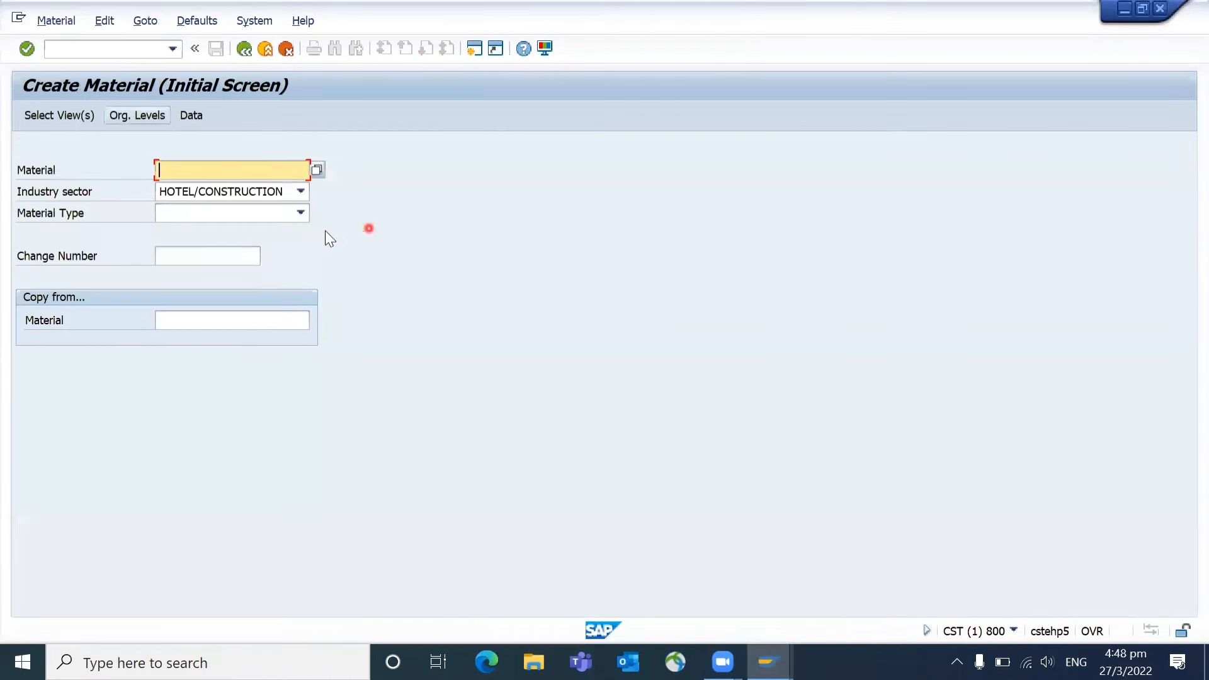
left_click(299, 213)
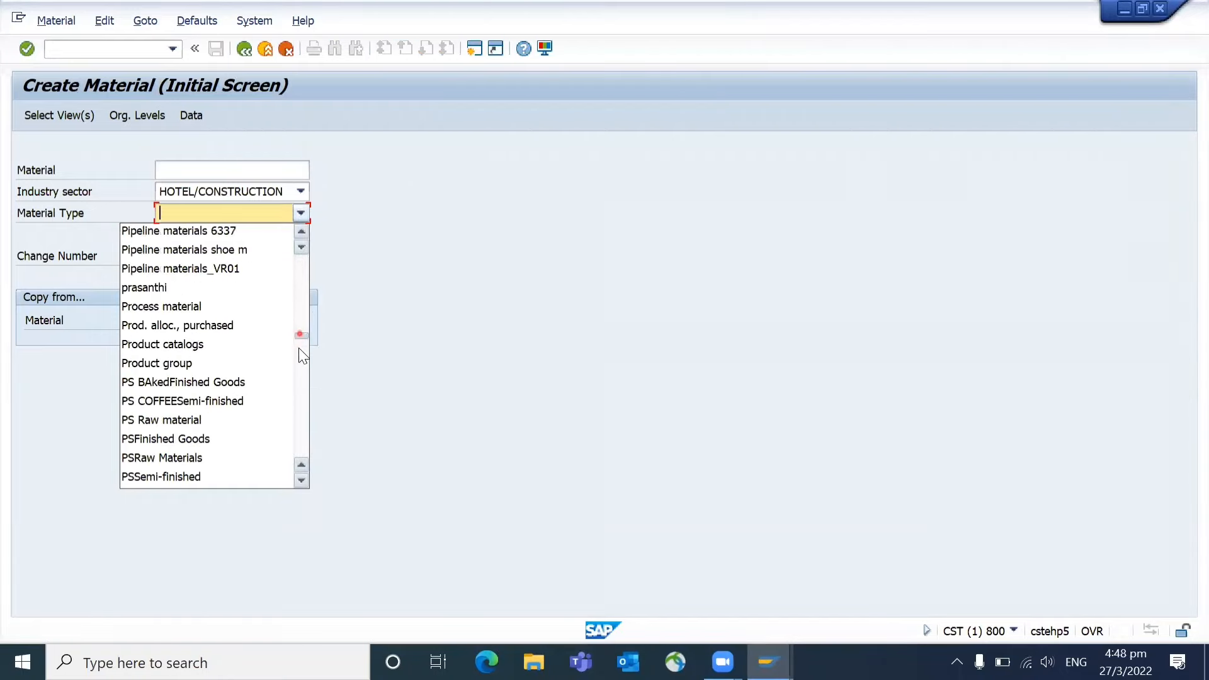
scroll("down", 3)
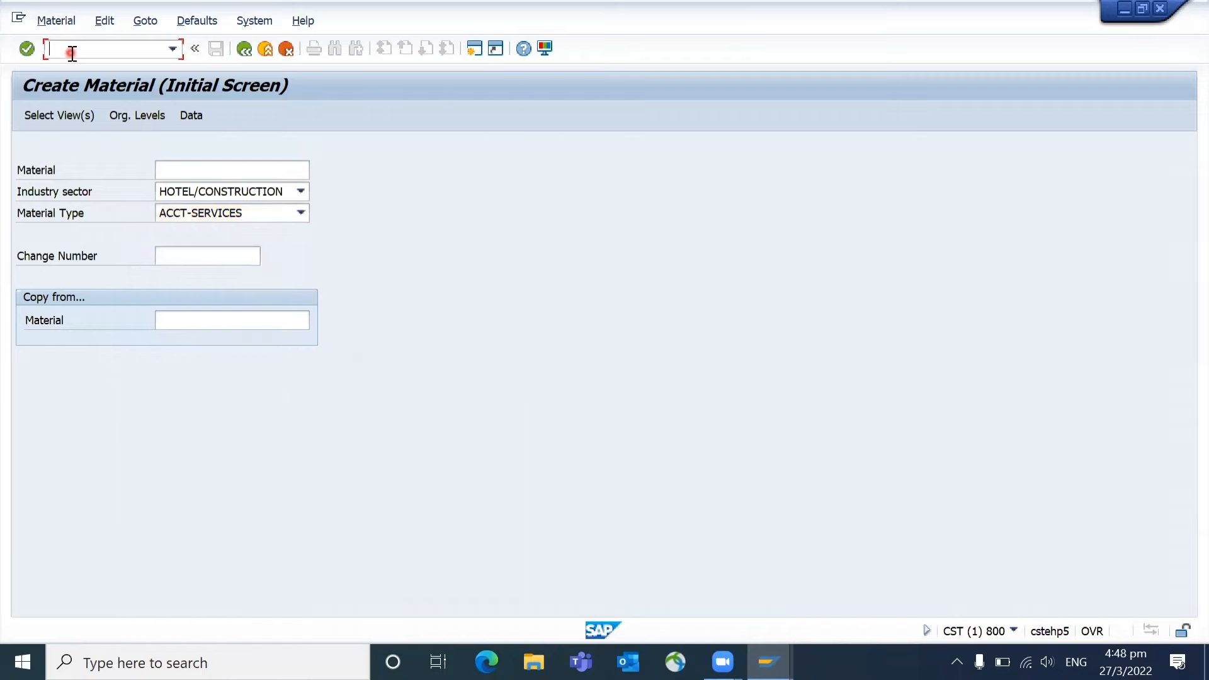
- Review the MIGO goods movement action list, which still shows no keys, and close it
left_click(66, 53)
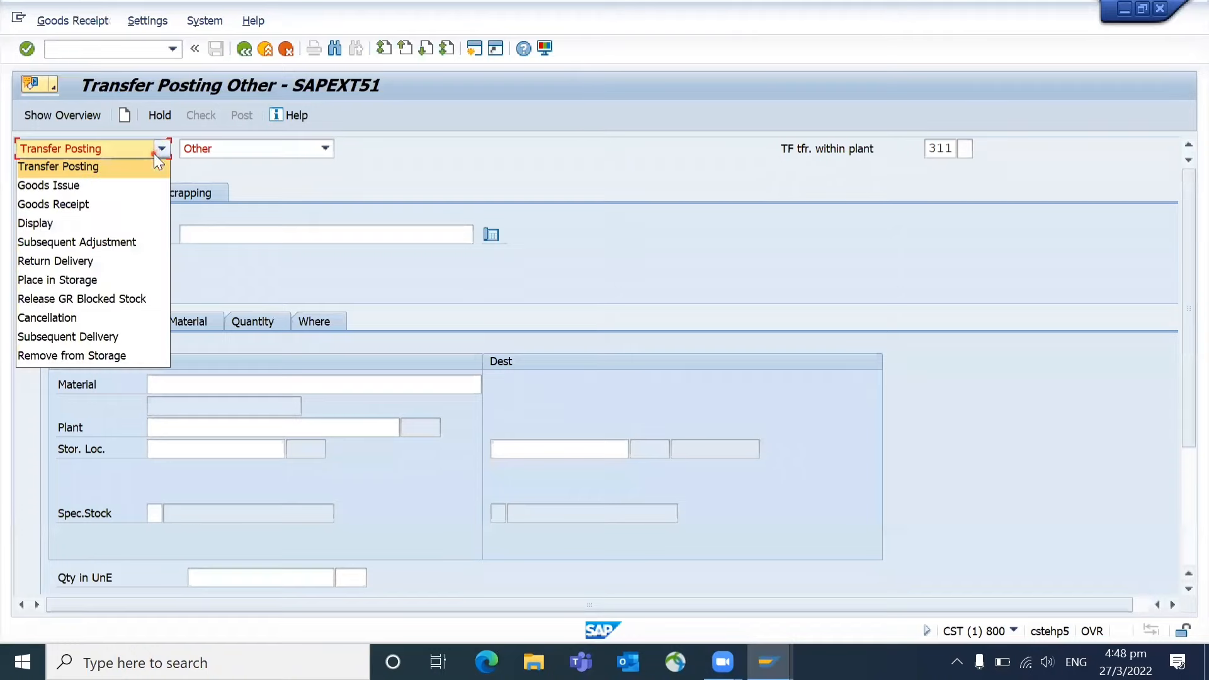
mouse_move(48, 187)
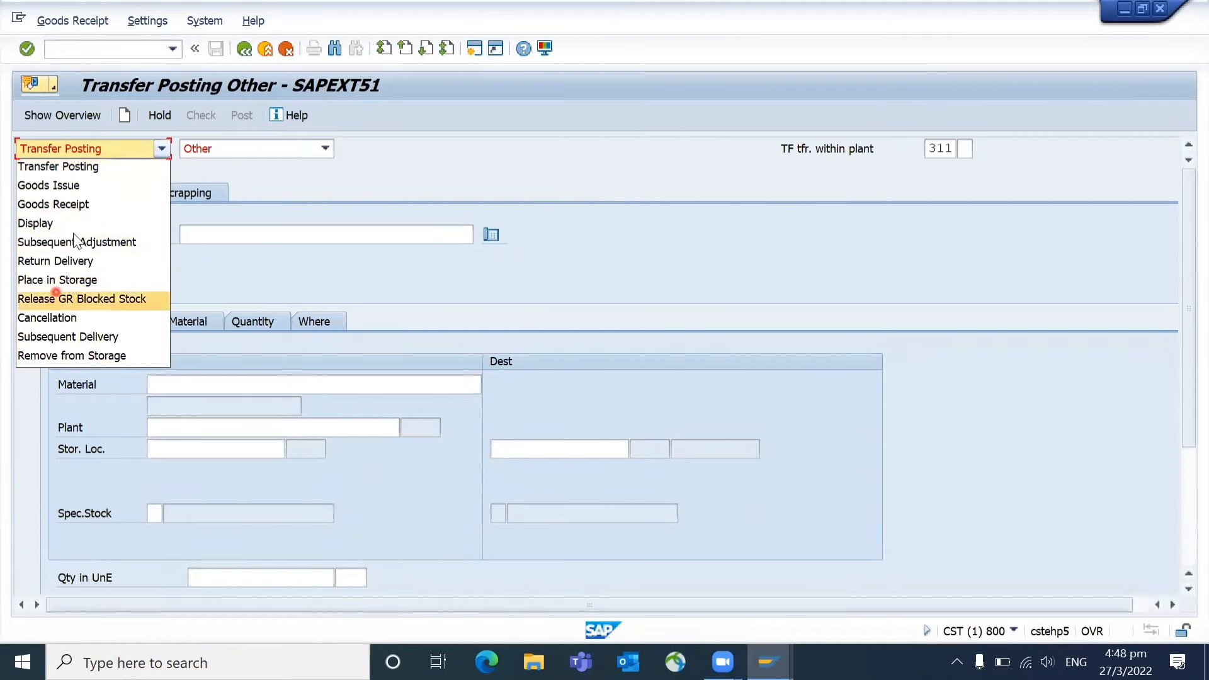
left_click(58, 166)
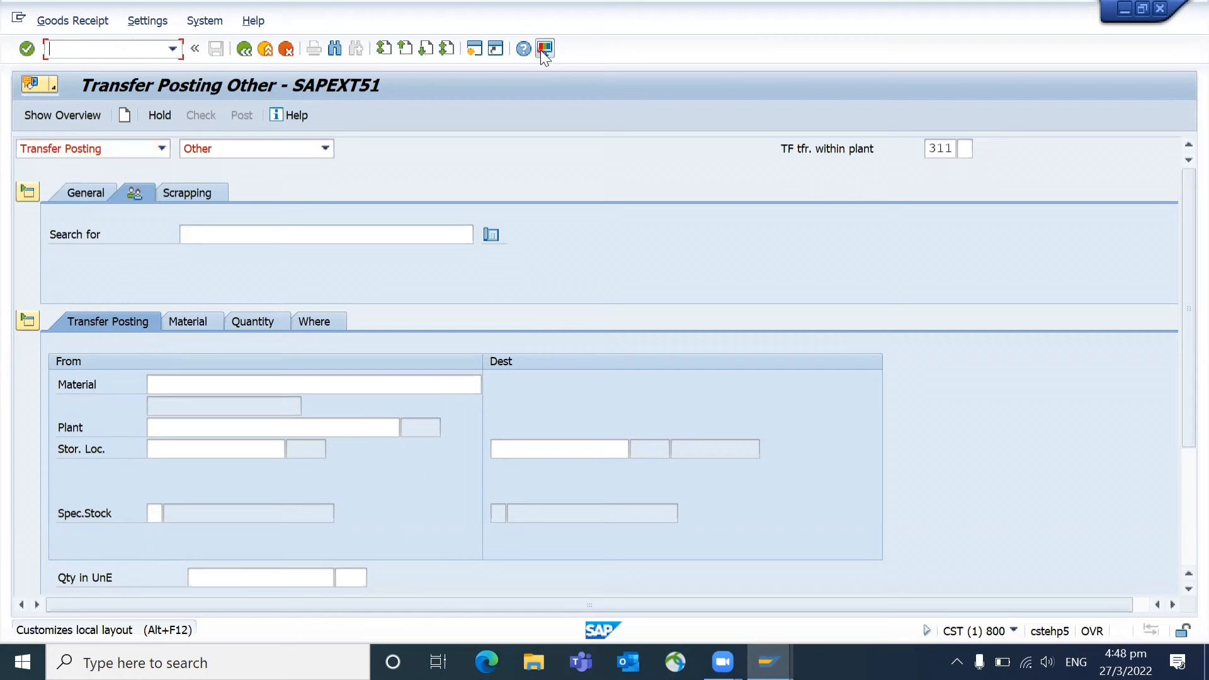
- Reach the GUI Options via Customize Local Layout (Alt+F12), landing on Visualization 1
left_click(545, 47)
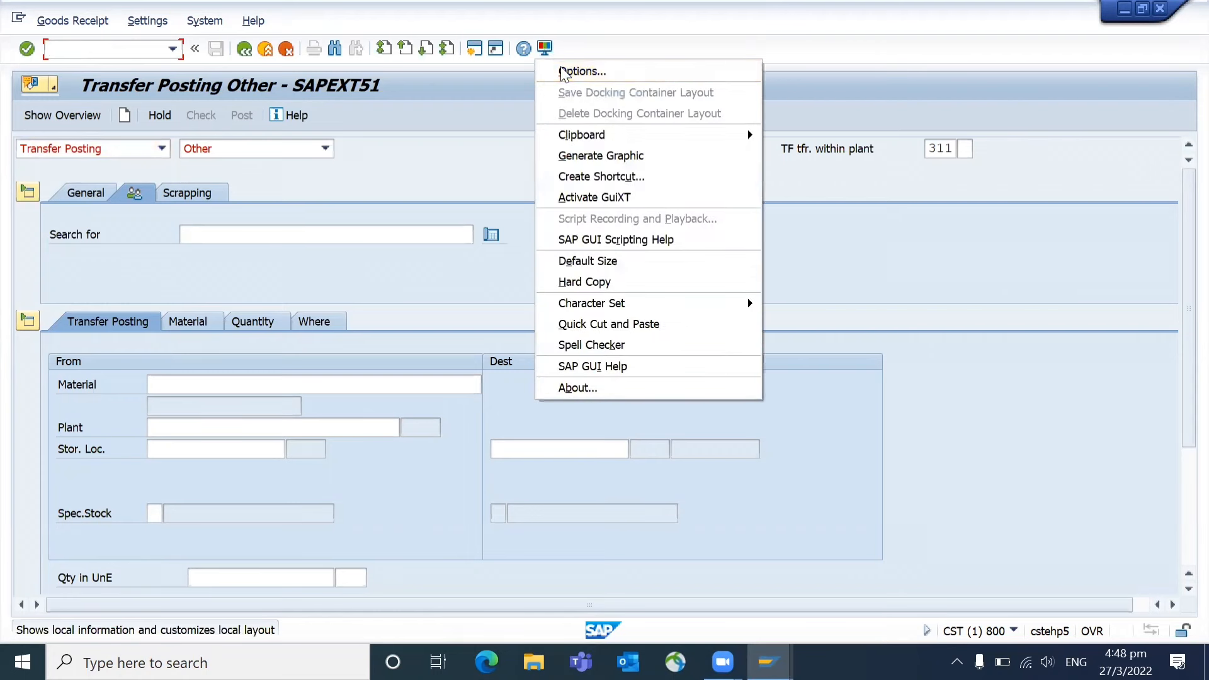
left_click(582, 70)
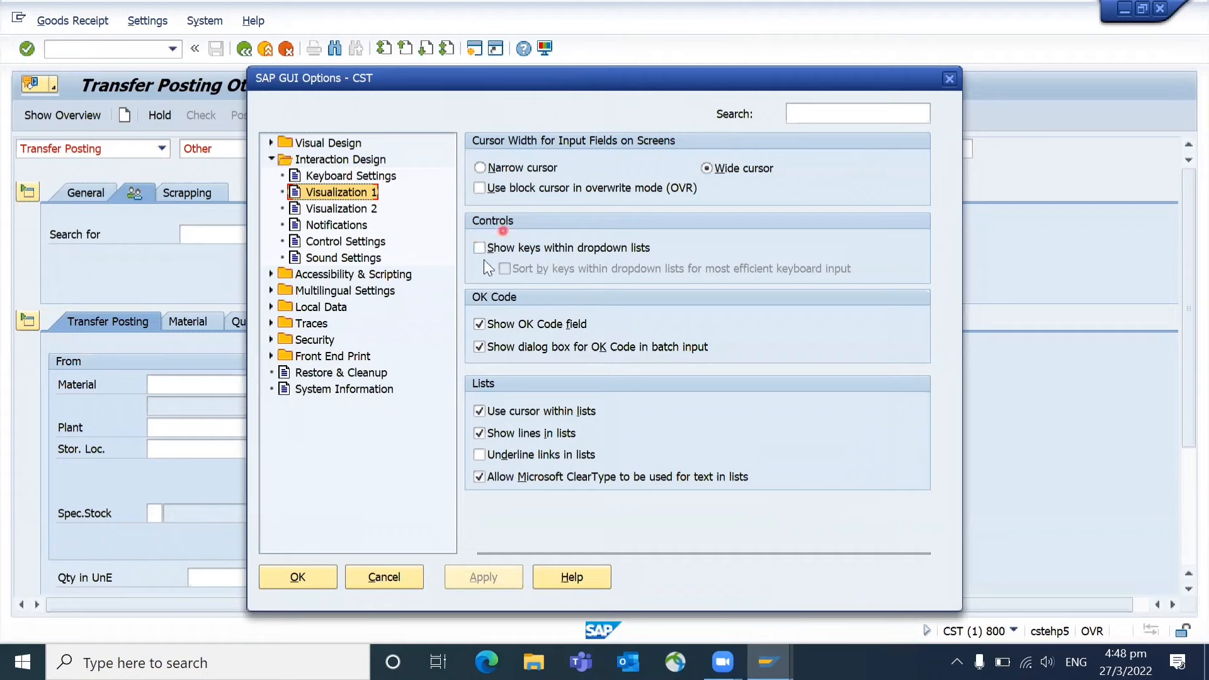
- Enable 'Show keys within dropdown lists' and 'Sort by keys', confirm with OK
left_click(478, 248)
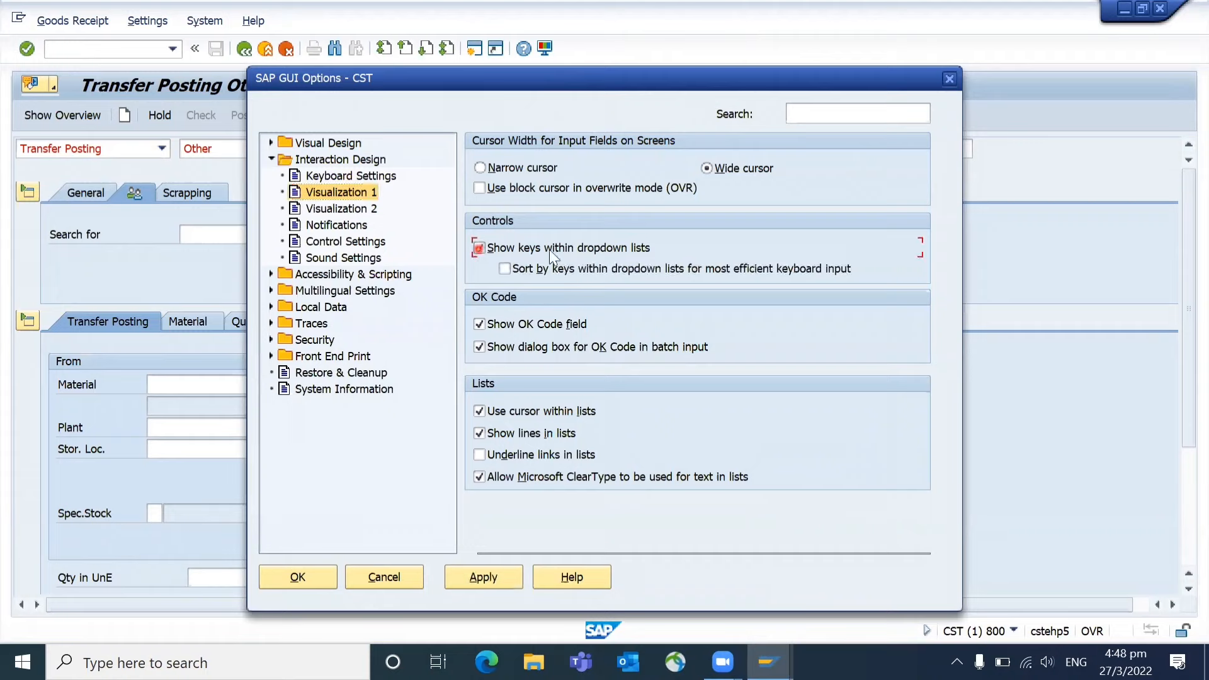
left_click(478, 247)
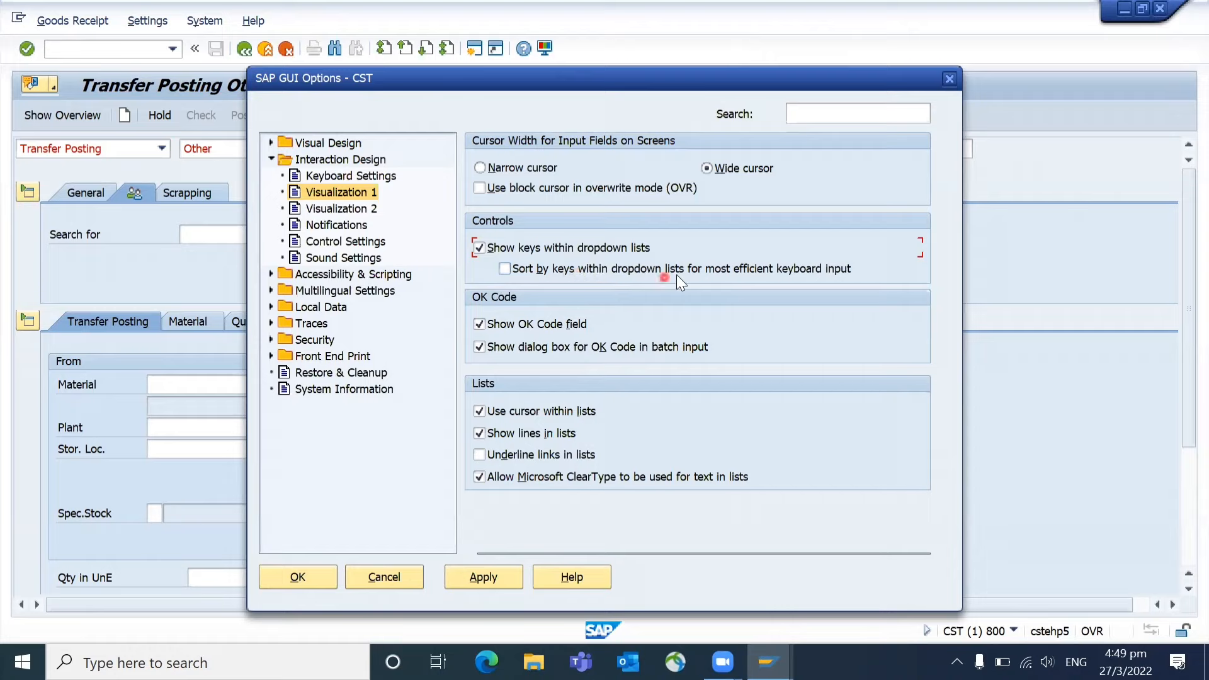
mouse_move(725, 275)
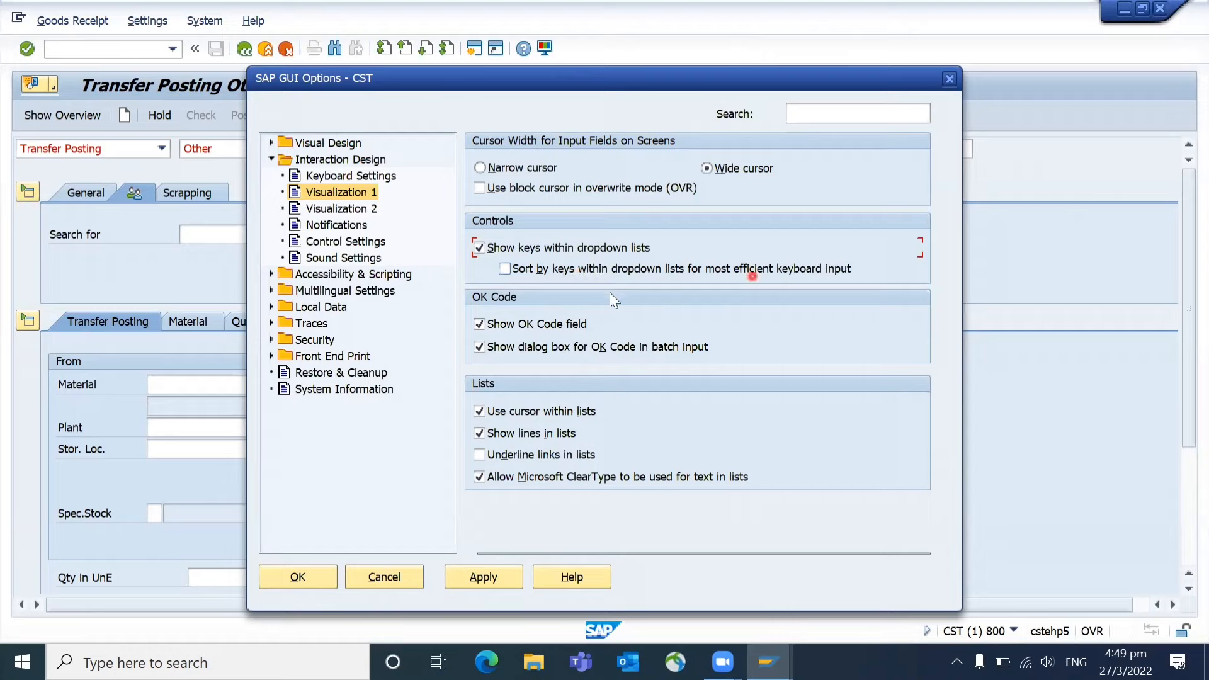
left_click(504, 269)
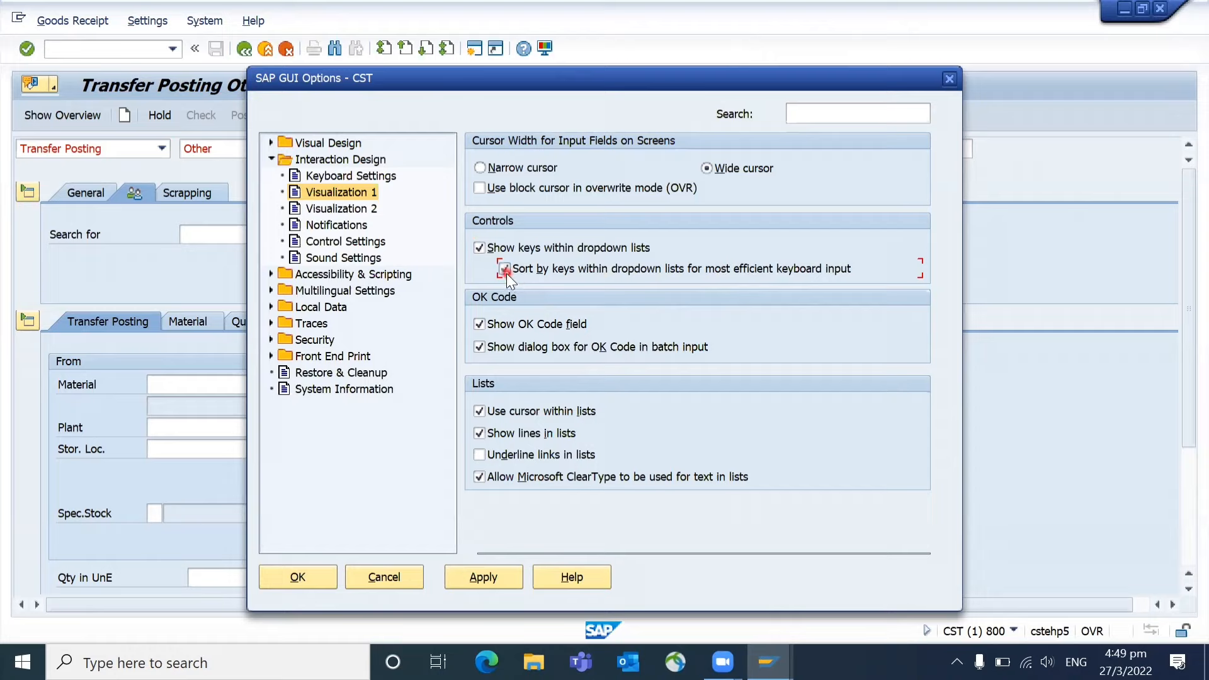
left_click(504, 268)
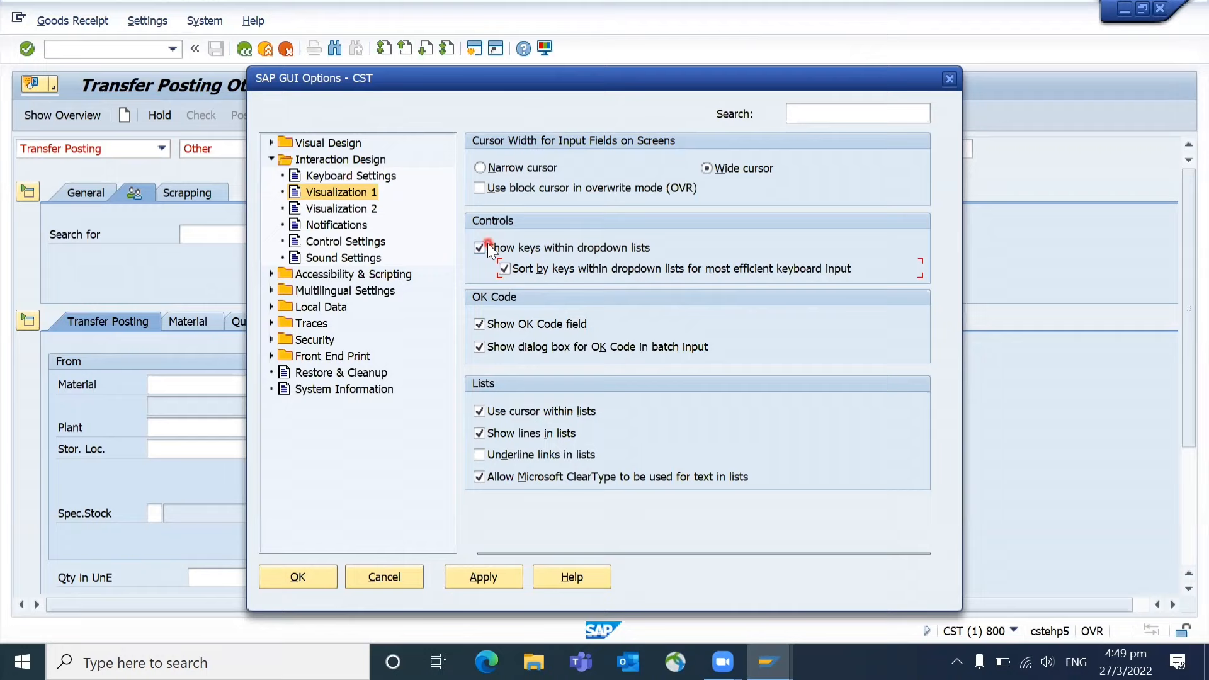
left_click(484, 577)
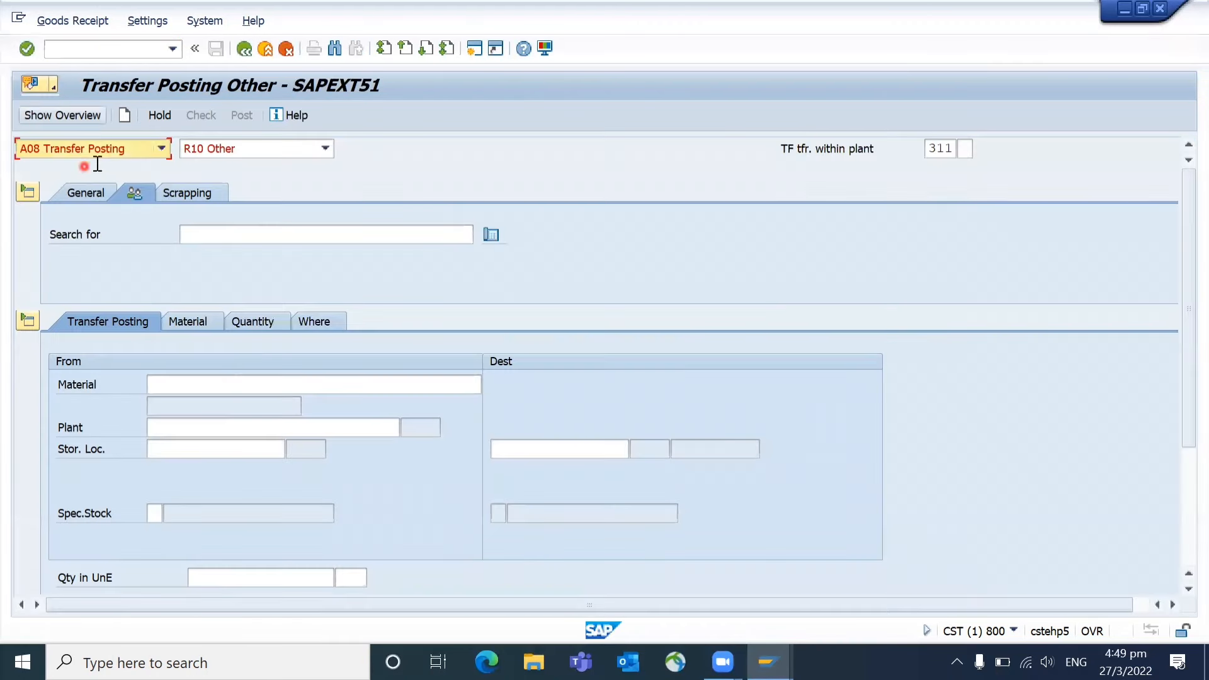
- Jump to the Create Material initial screen with /nmm01
left_click(162, 149)
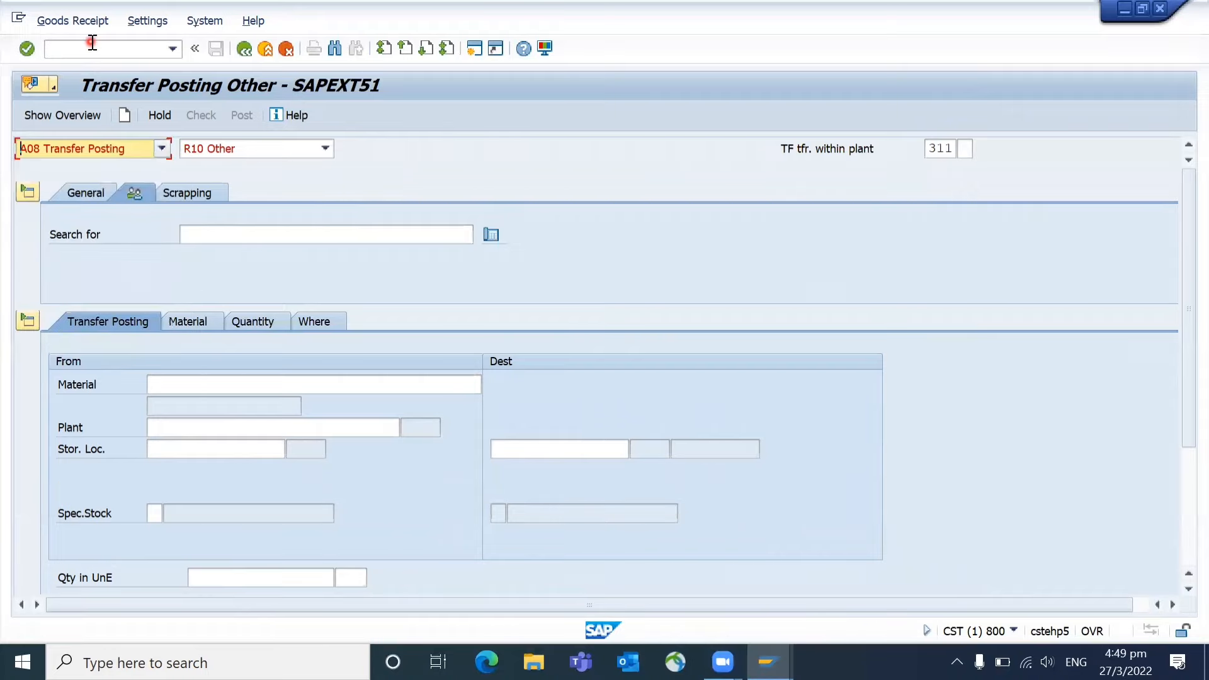
type("/nmm0")
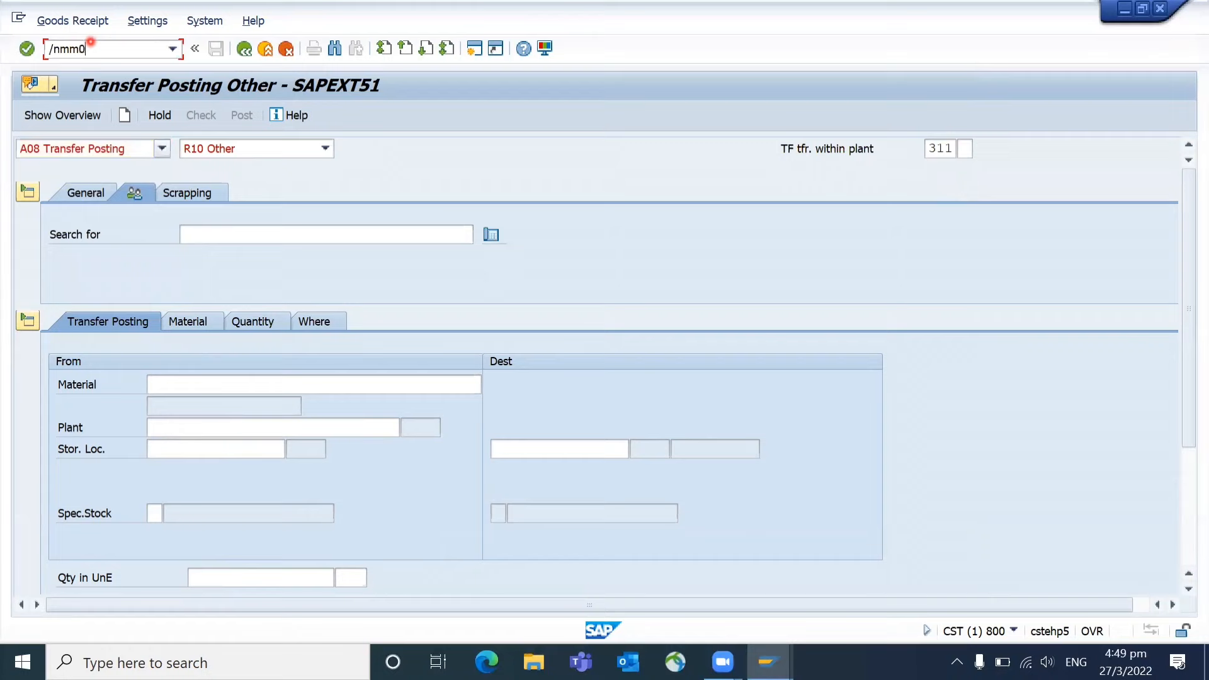
key("Enter")
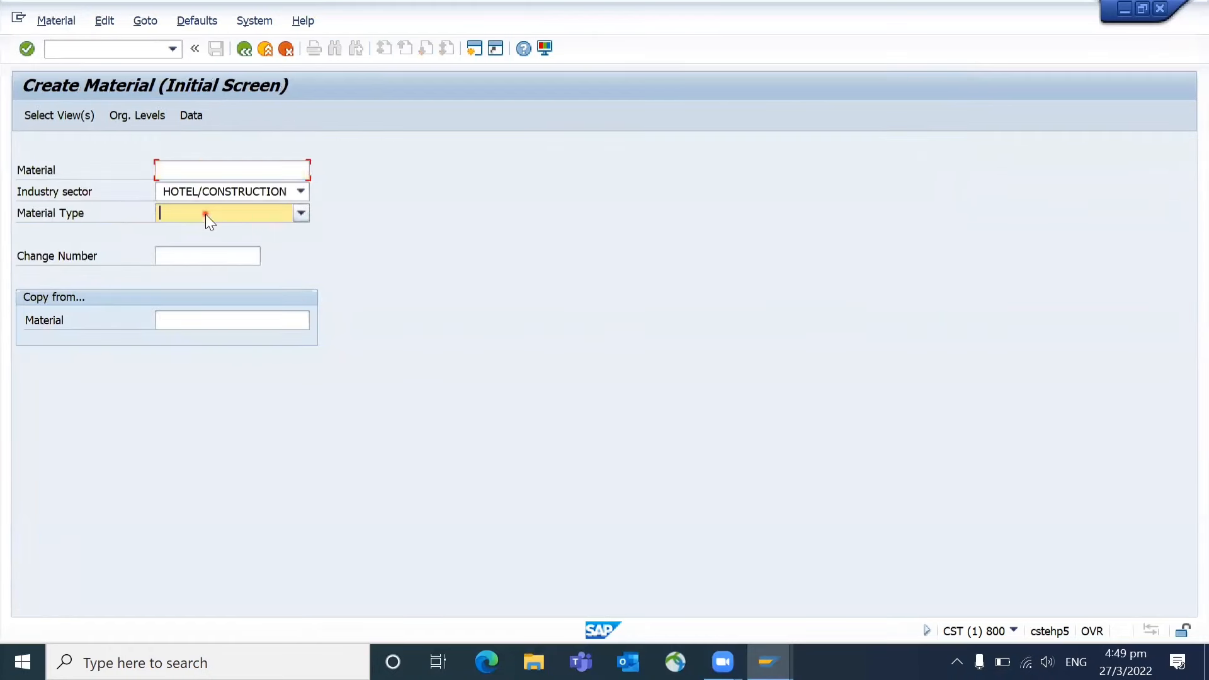
left_click(300, 213)
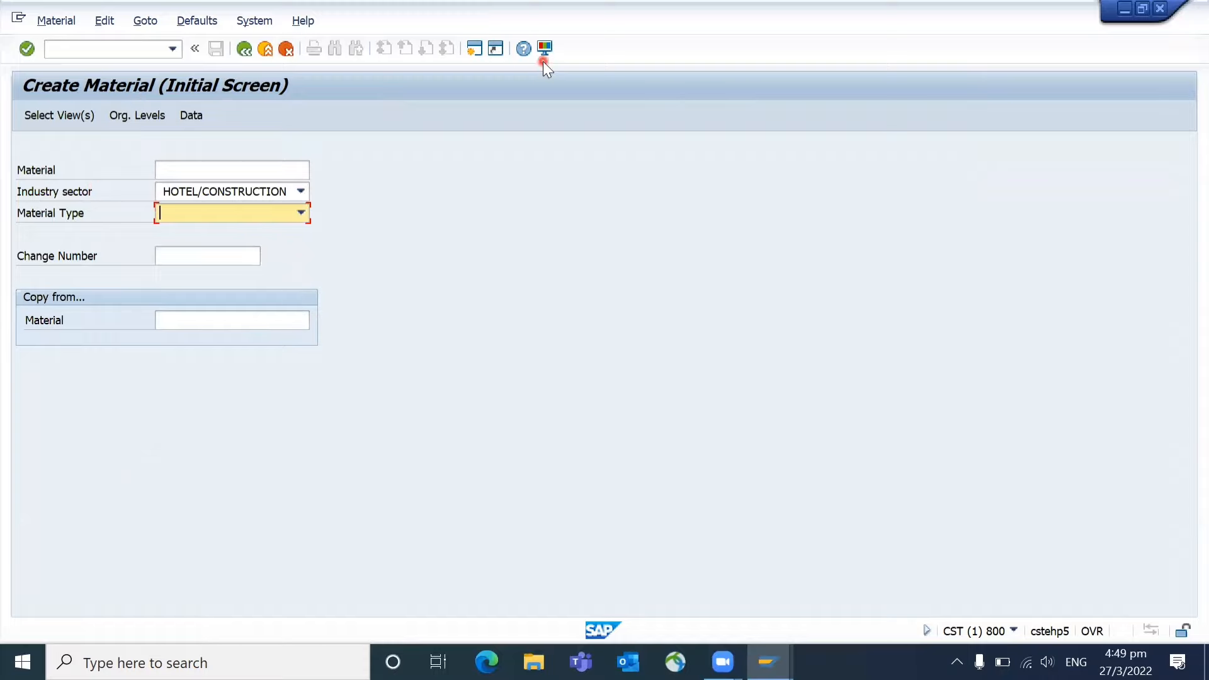
mouse_move(423, 144)
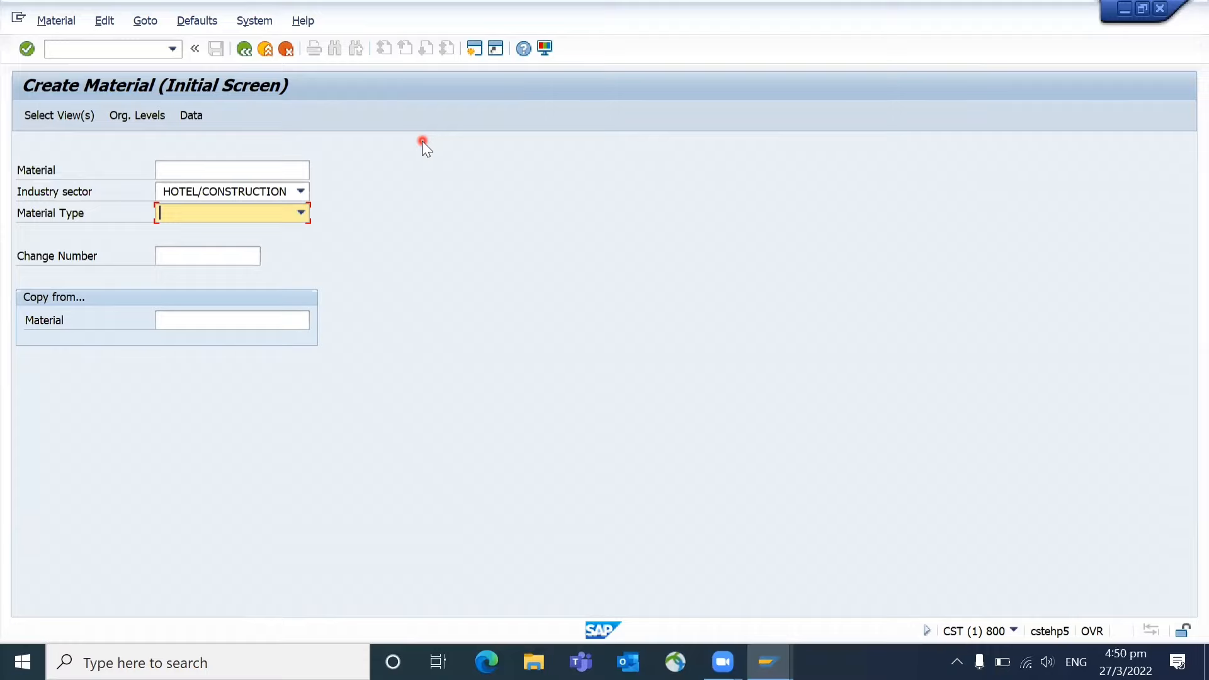
mouse_move(263, 152)
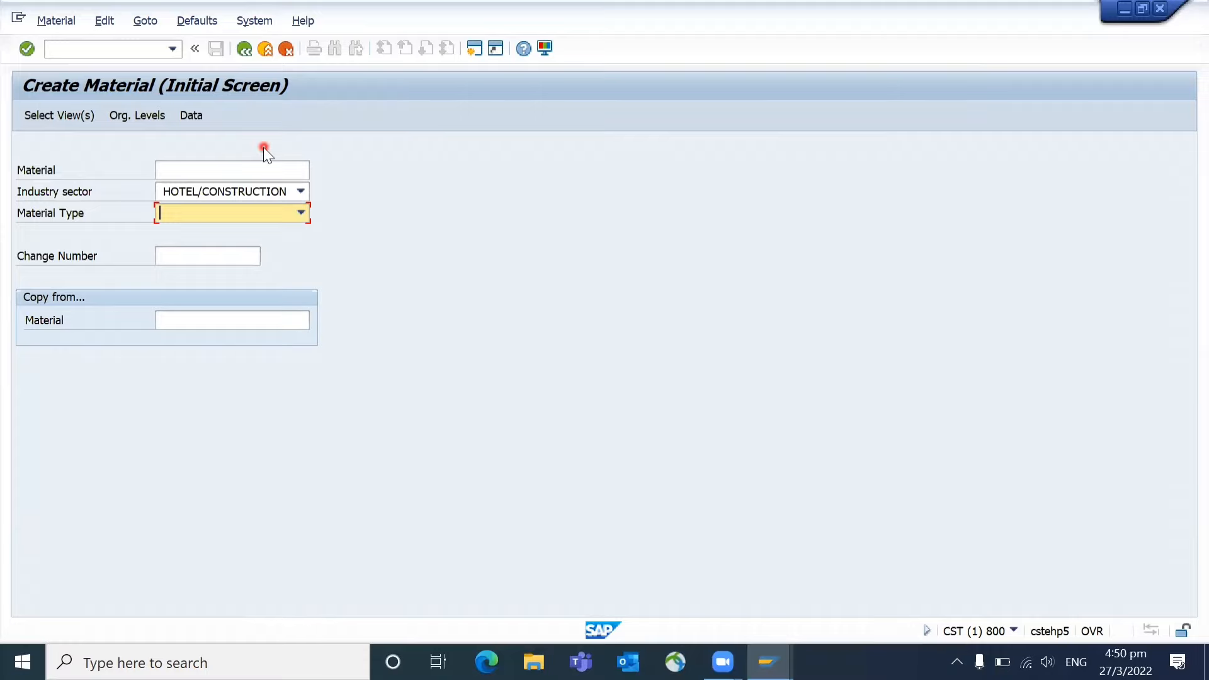